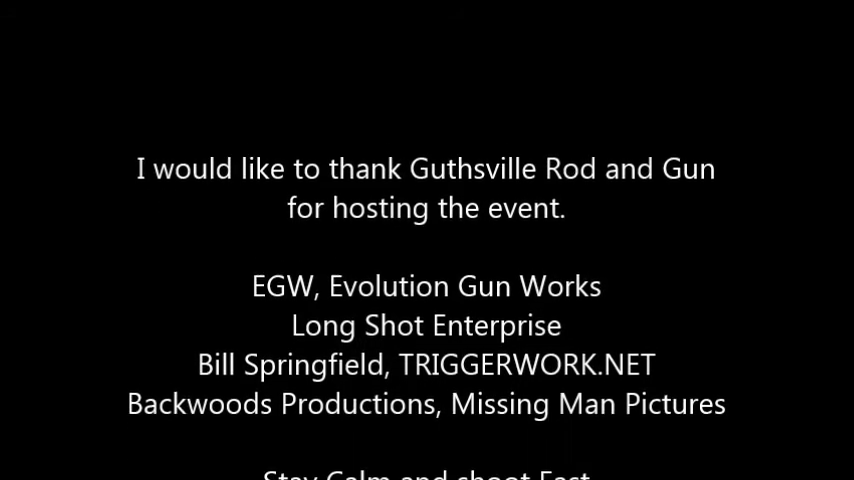
scroll("up", 3)
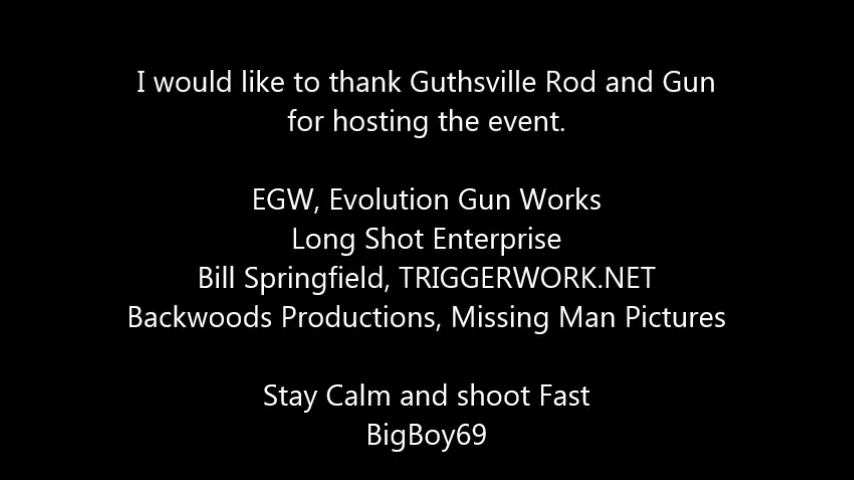